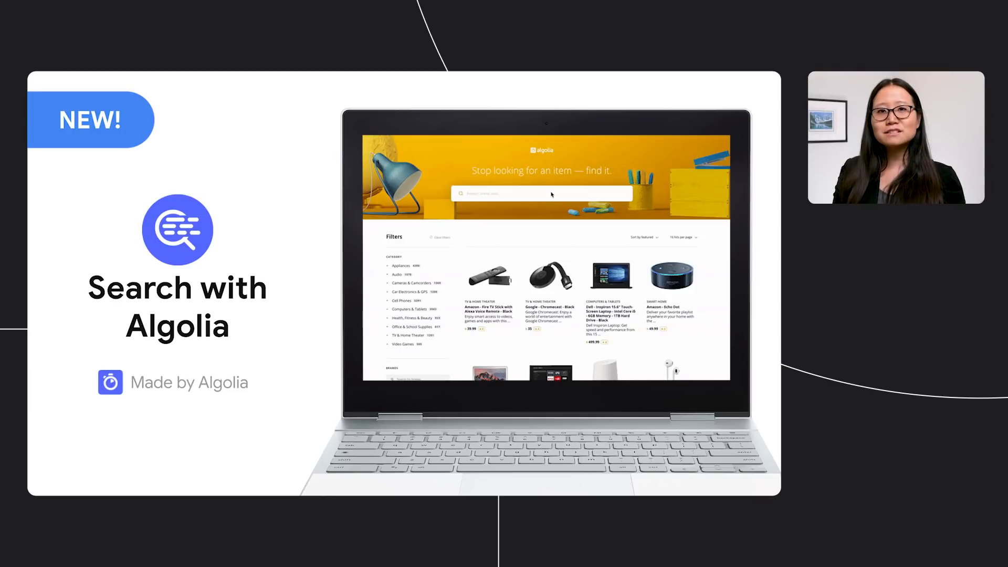
# Install the Send Messages with MessageBird extension, accepting its APIs, billing and access terms.
pyautogui.write('l')
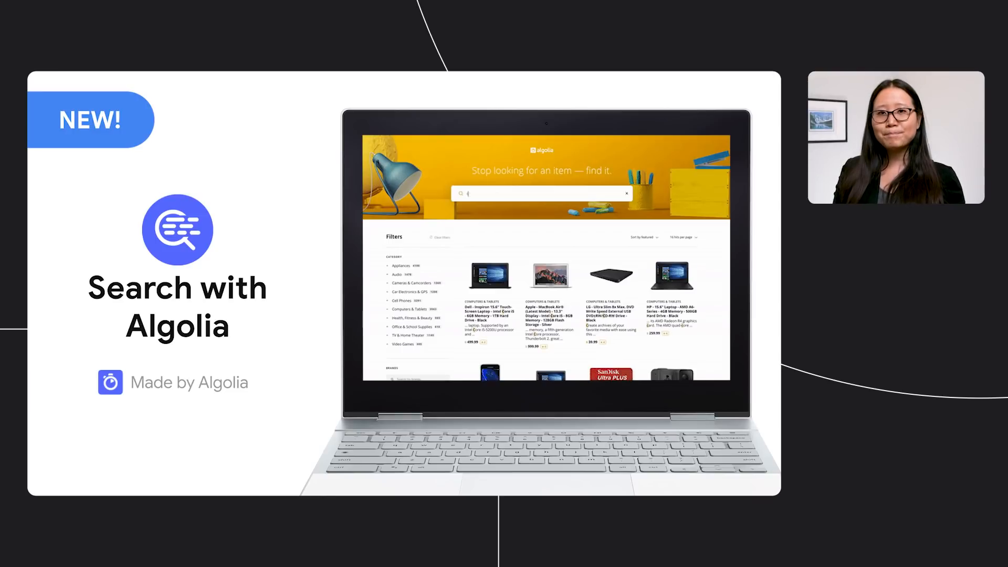
pyautogui.write('coffee')
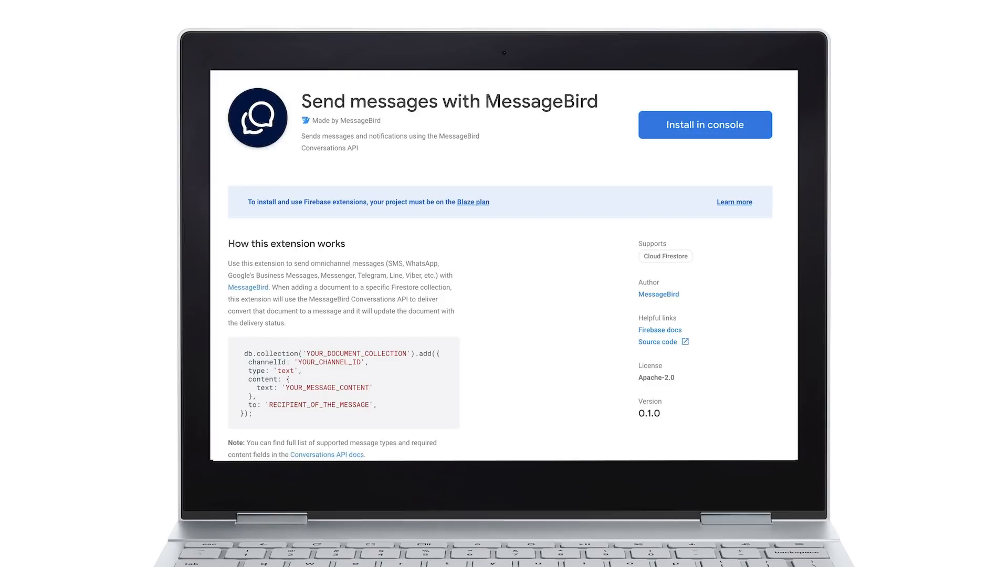
pyautogui.click(703, 125)
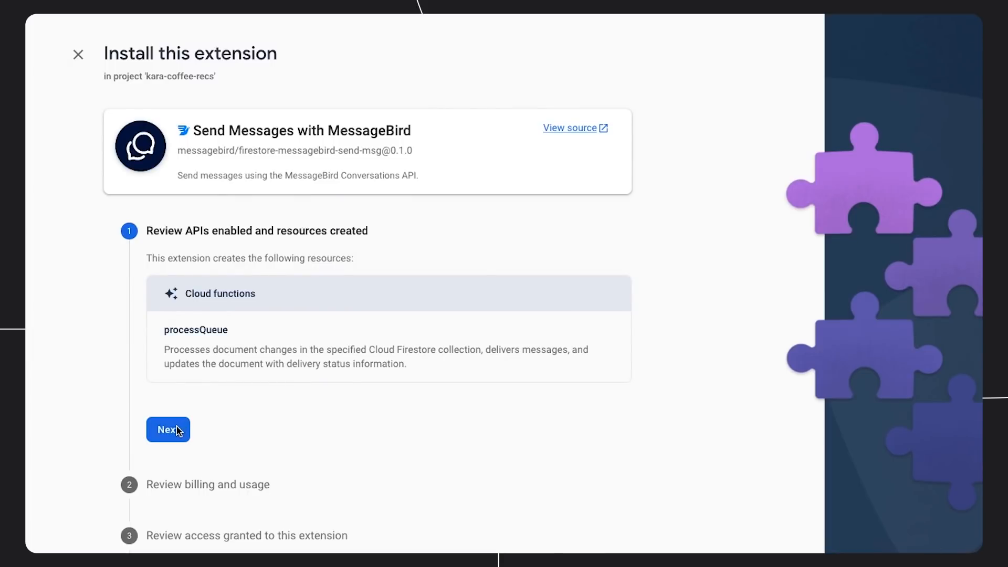
pyautogui.click(166, 429)
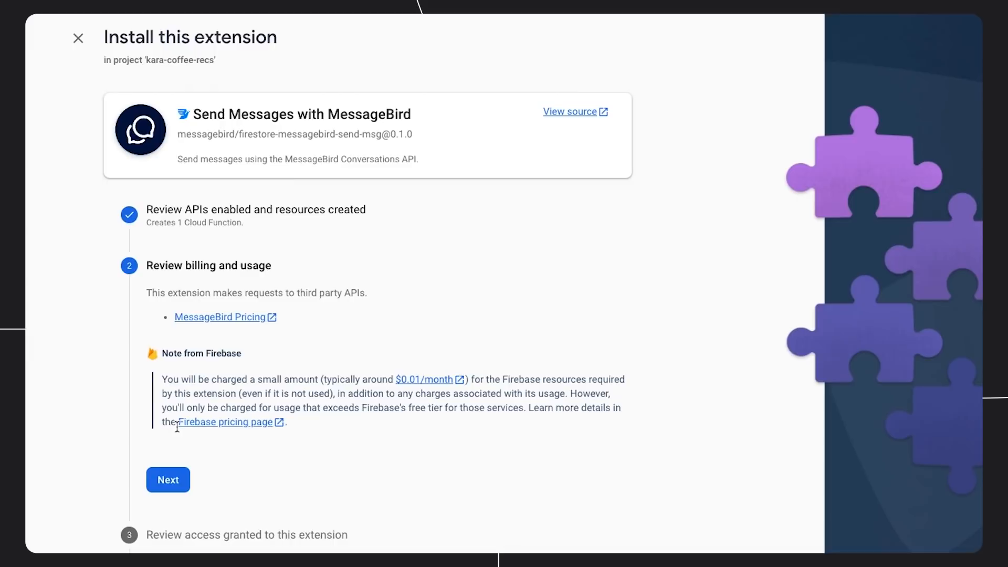
pyautogui.click(167, 479)
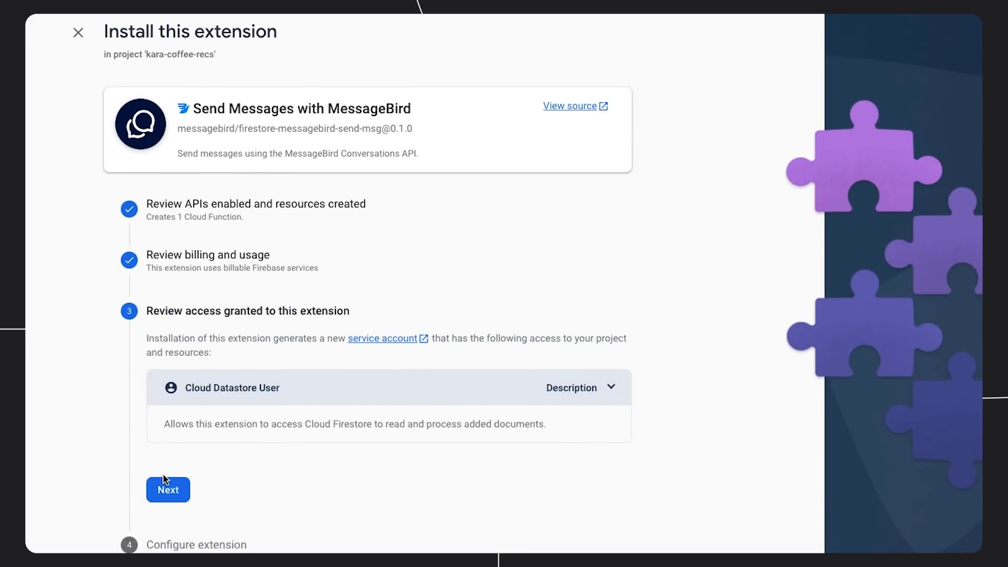
pyautogui.click(166, 489)
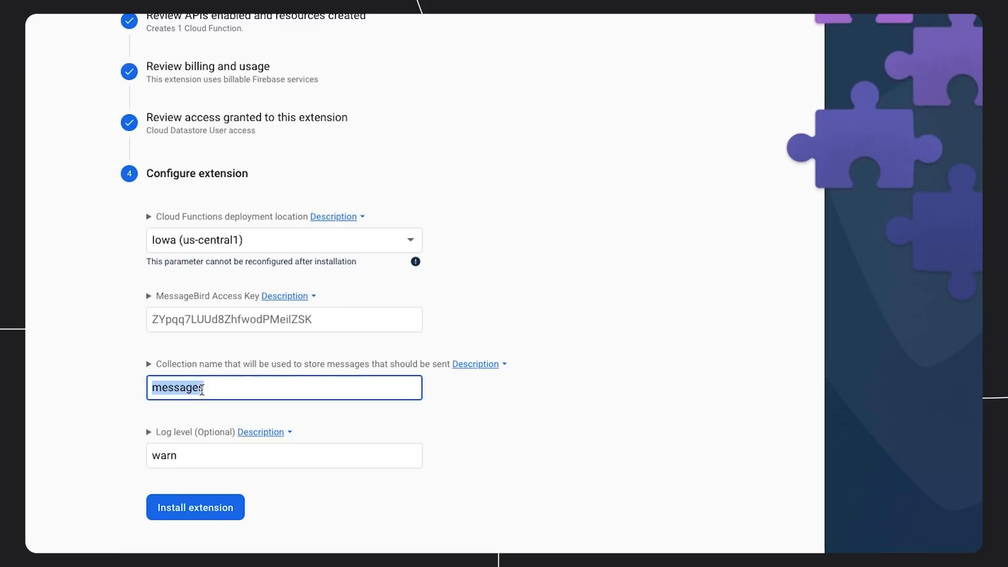
pyautogui.click(196, 506)
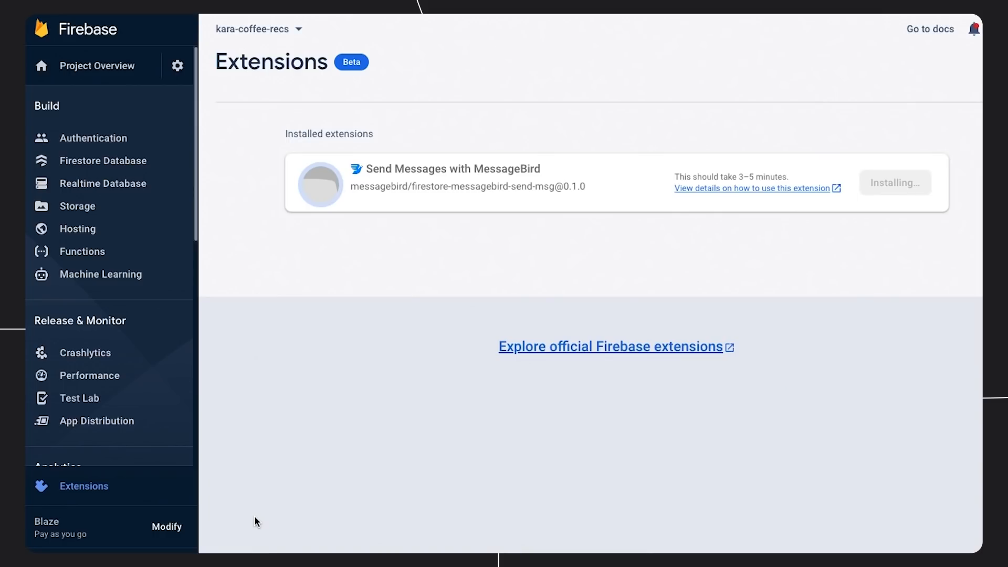
# View the installed MessageBird extension's details and go to its messages in Firestore.
pyautogui.click(452, 168)
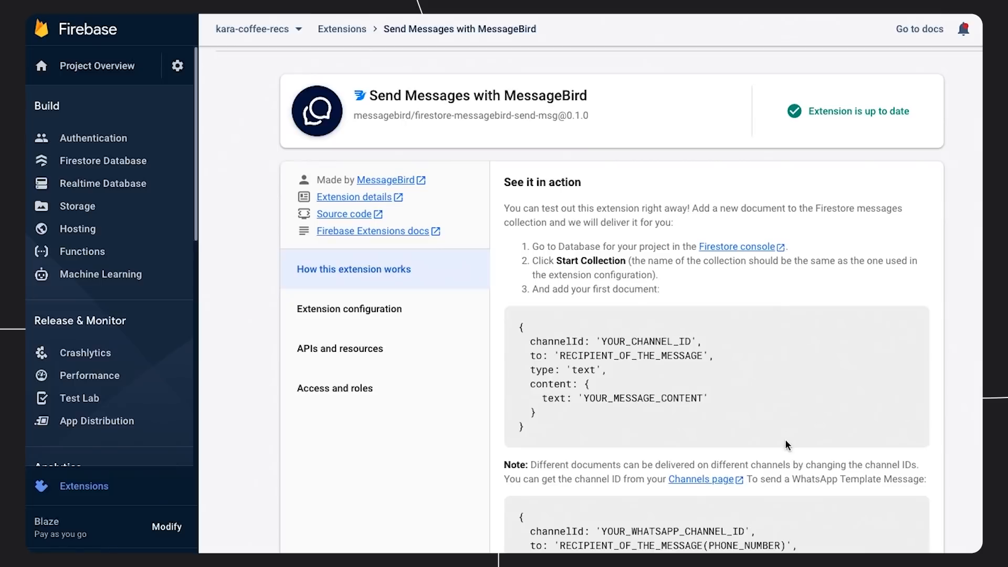
pyautogui.click(700, 479)
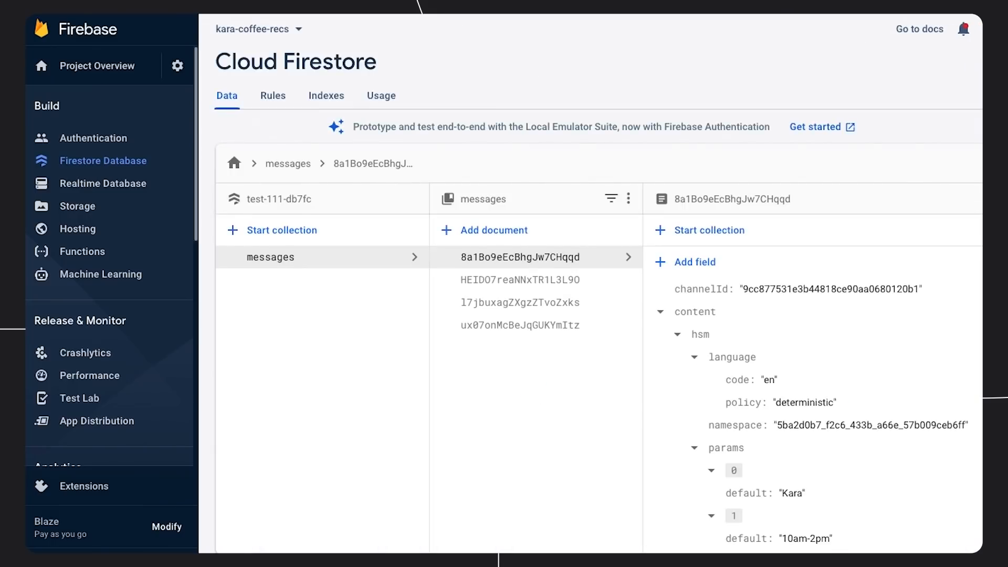
pyautogui.moveTo(532, 239)
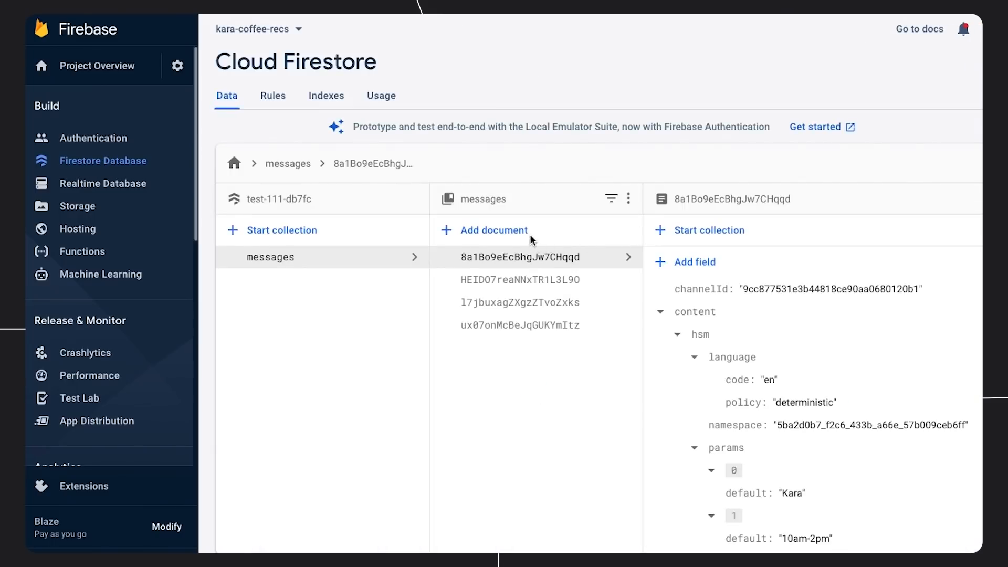
pyautogui.moveTo(525, 236)
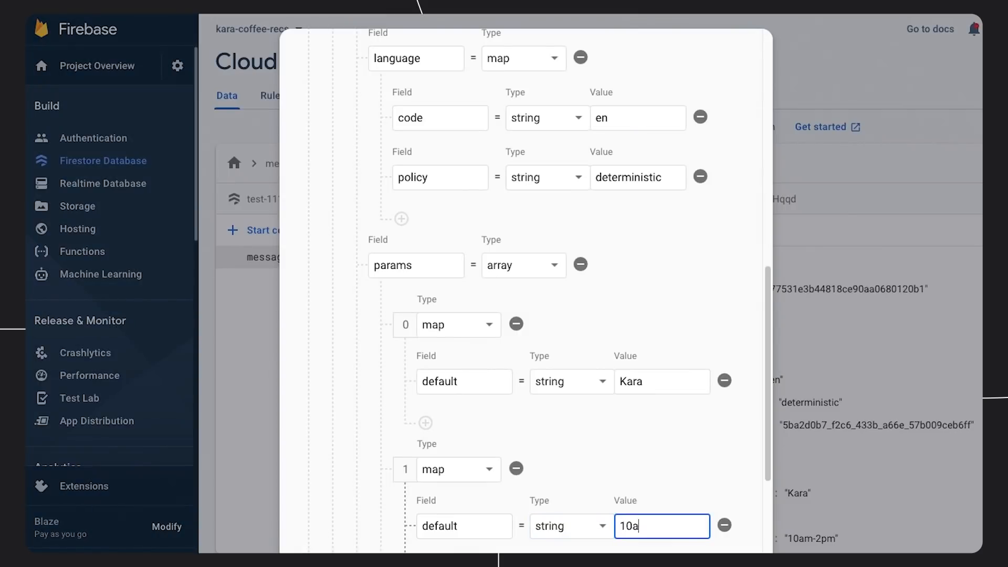
# Save a new message document with template parameters Kara and 10am-2pm.
pyautogui.write('m-2pm')
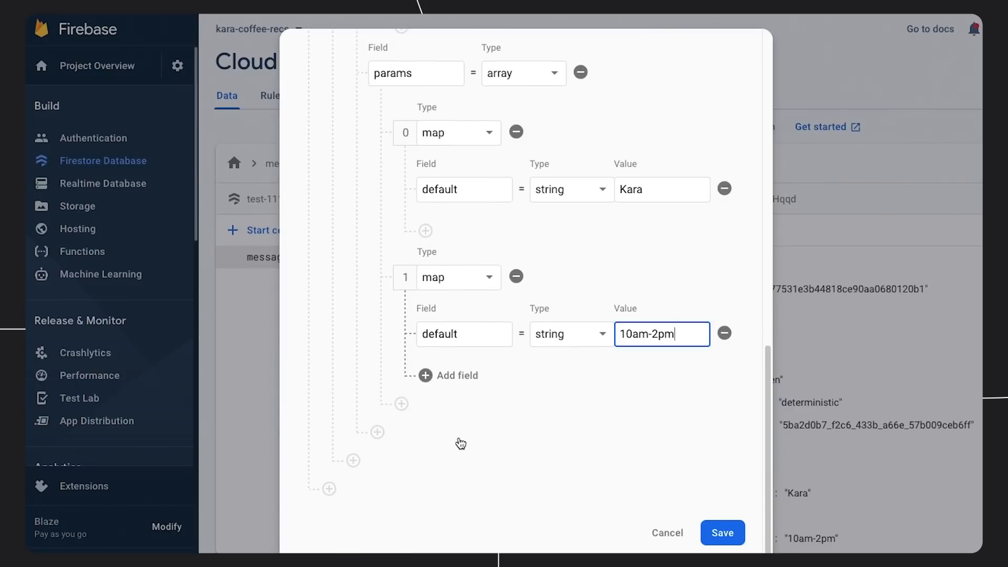
pyautogui.click(722, 532)
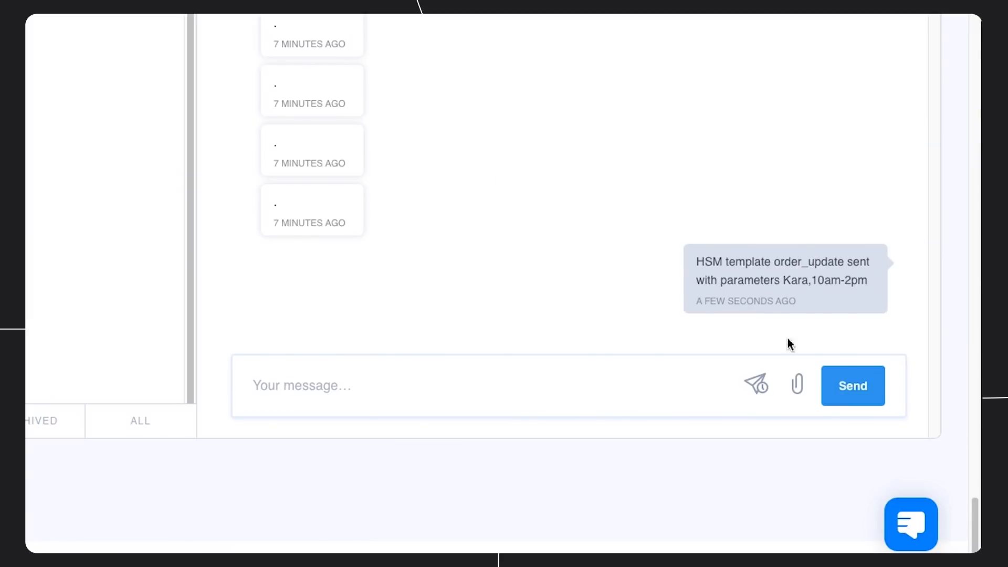
pyautogui.moveTo(816, 257)
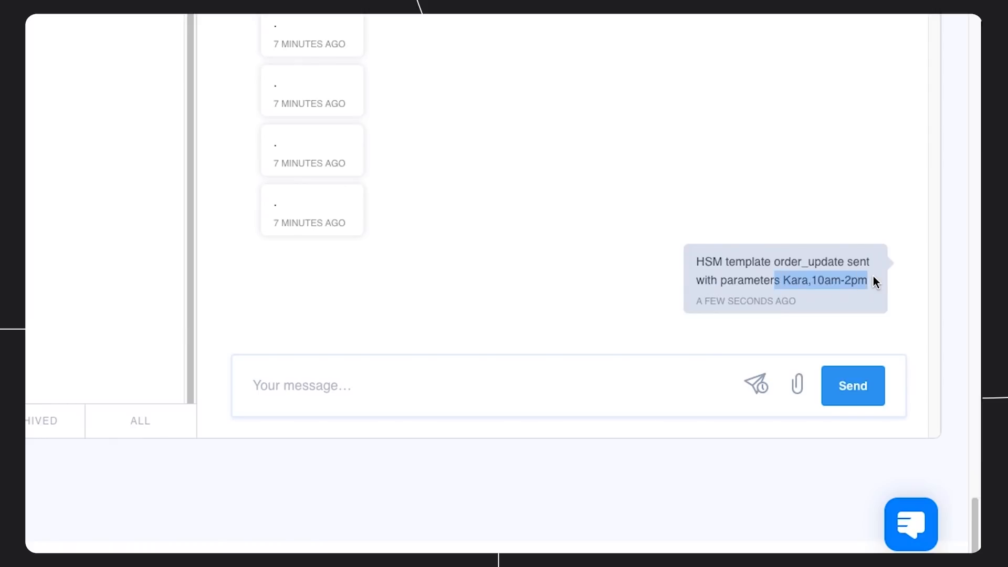
pyautogui.moveTo(534, 279)
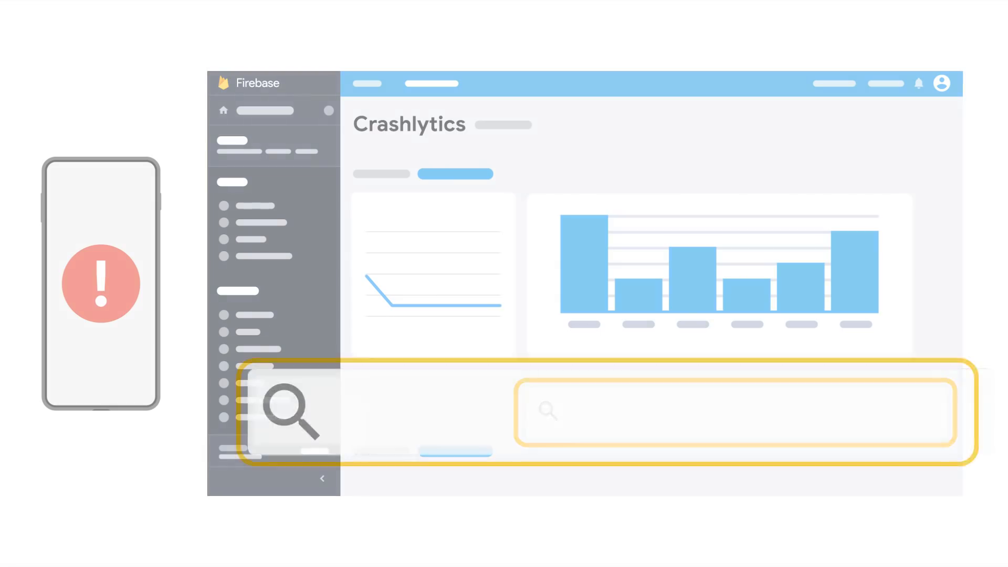
pyautogui.write('key: feature value: checkout')
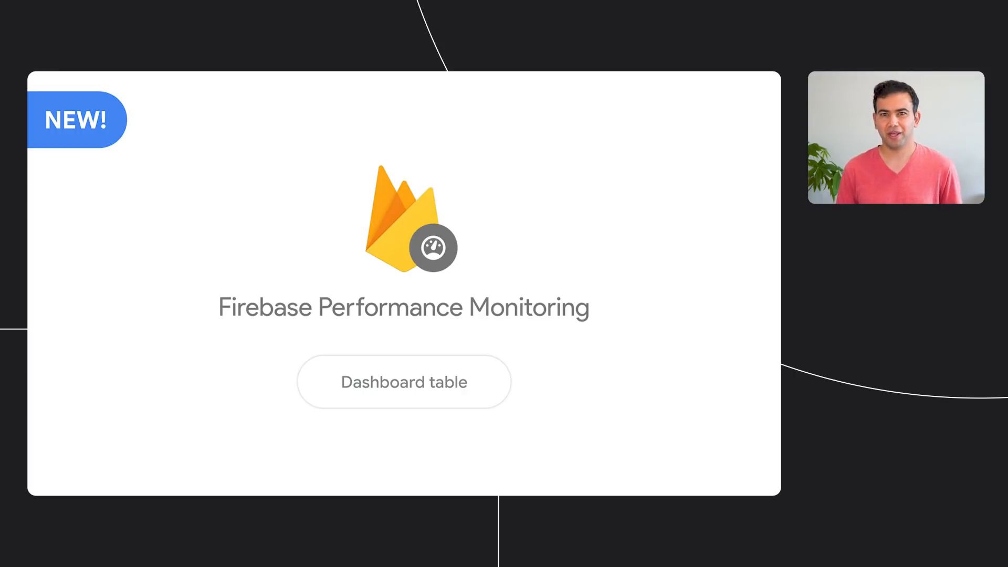
pyautogui.click(403, 381)
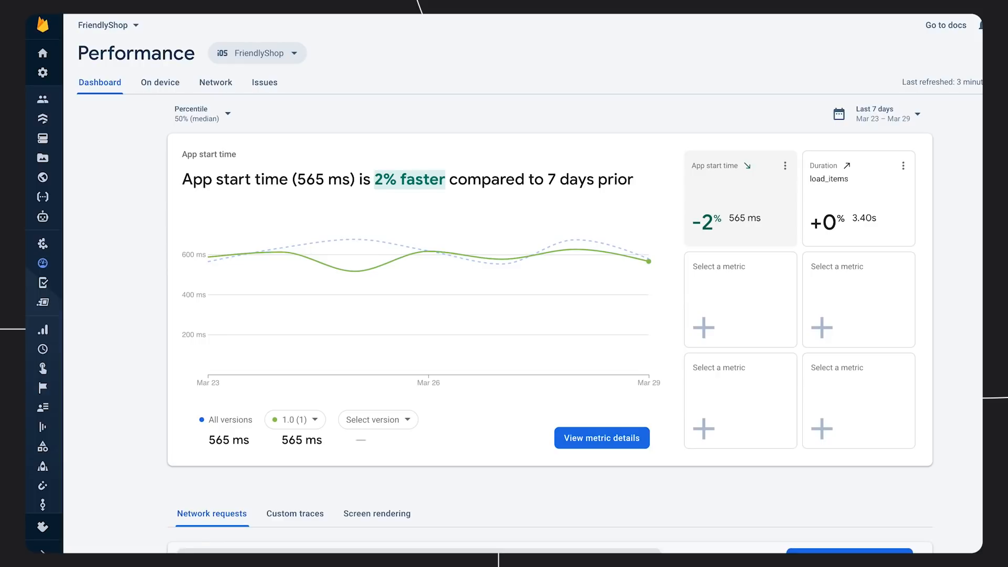
pyautogui.scroll(-3)
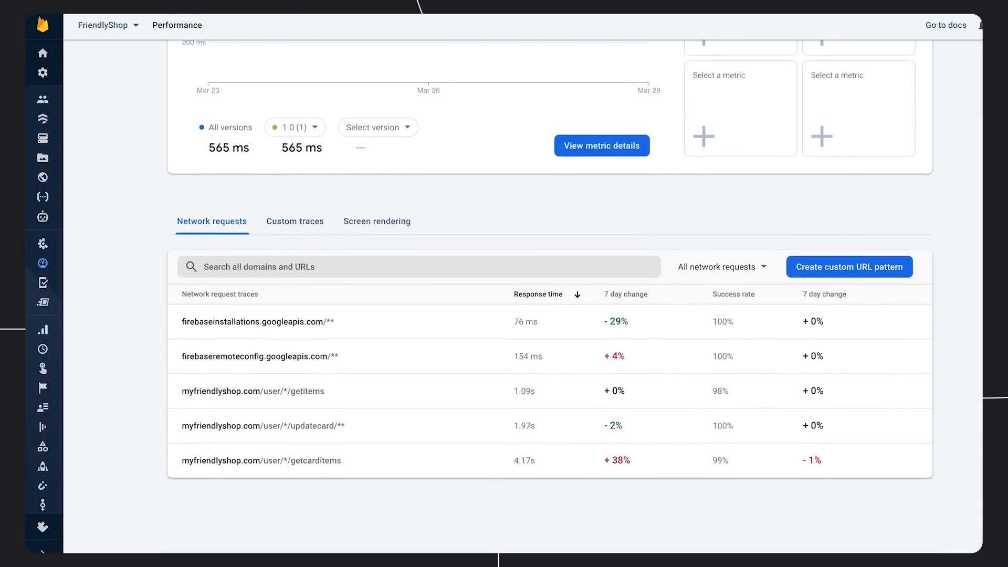
pyautogui.scroll(3)
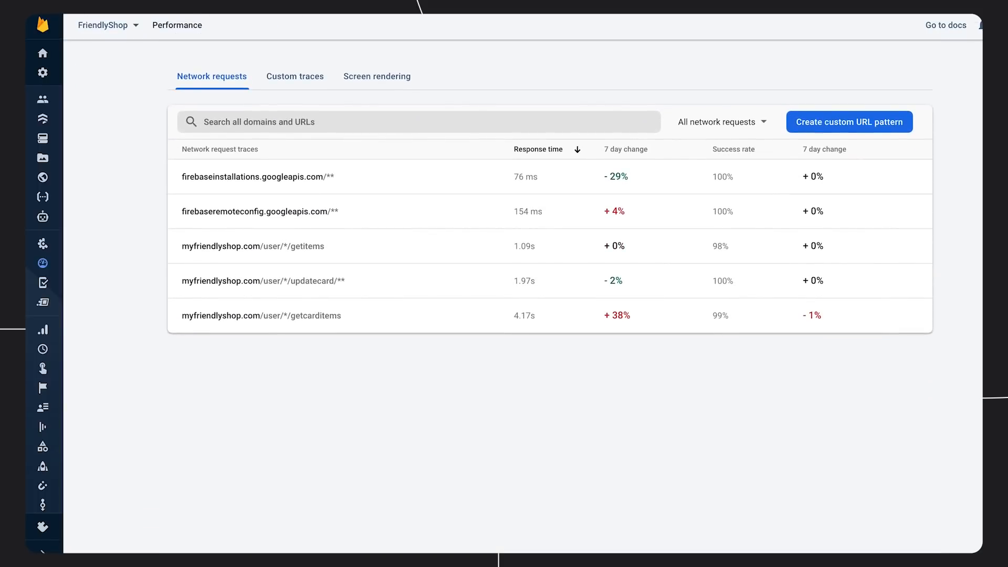
pyautogui.moveTo(268, 93)
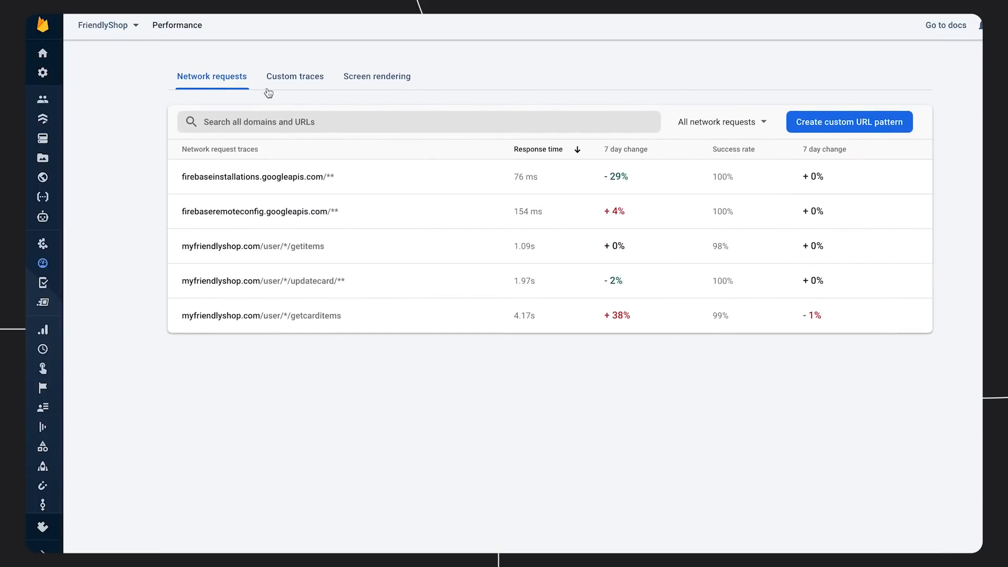
pyautogui.moveTo(385, 85)
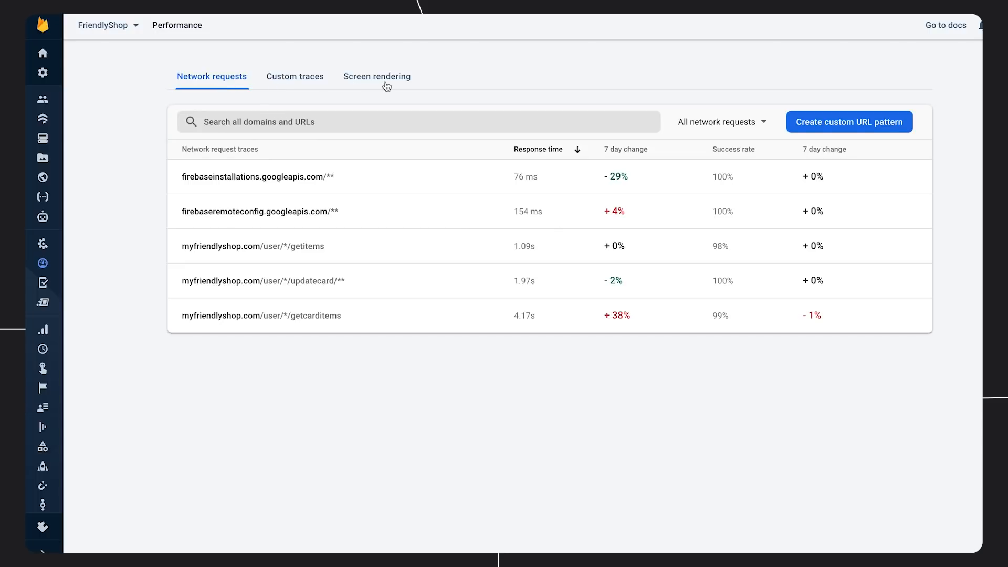
# Show the Custom traces list with durations like open_shopping_card 4.70s, +46%.
pyautogui.click(294, 76)
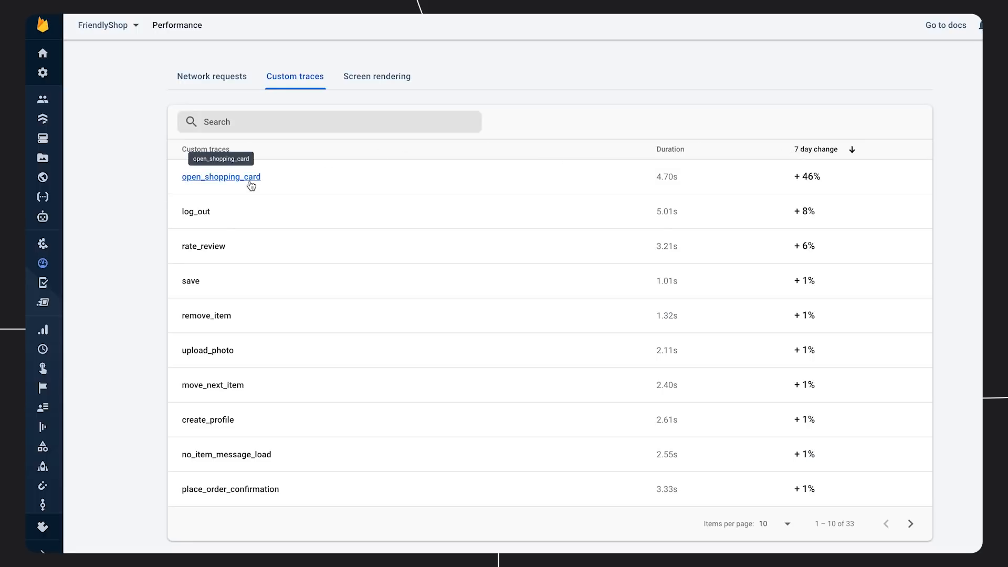
pyautogui.moveTo(790, 183)
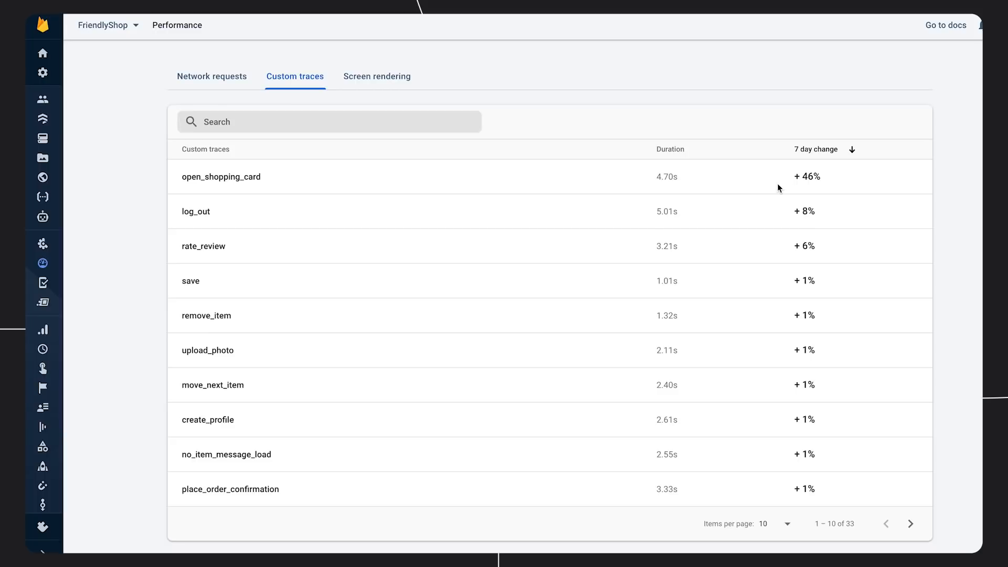
pyautogui.moveTo(224, 87)
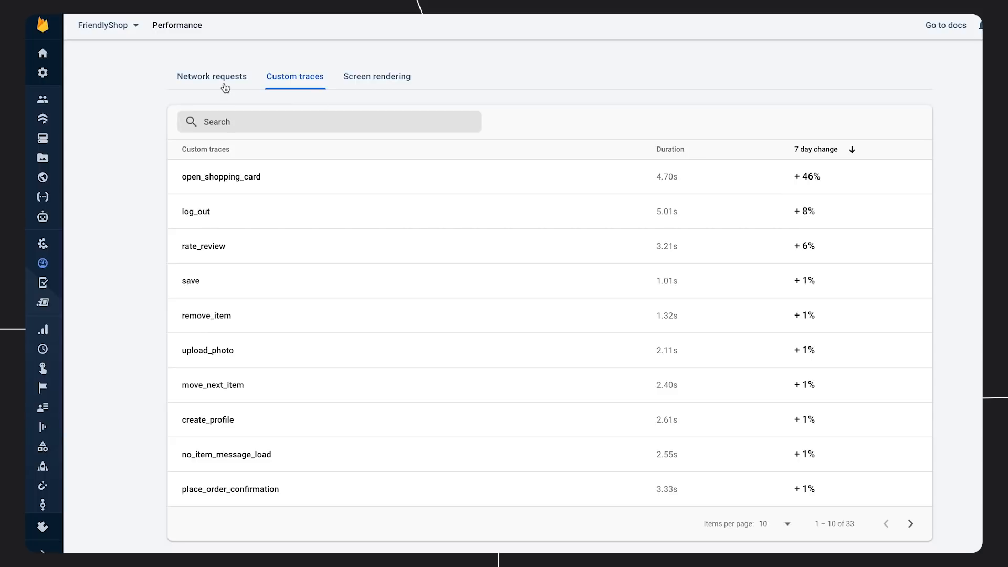
# Return to the five Network requests traces, with getcarditems slowest at 4.17s.
pyautogui.click(211, 75)
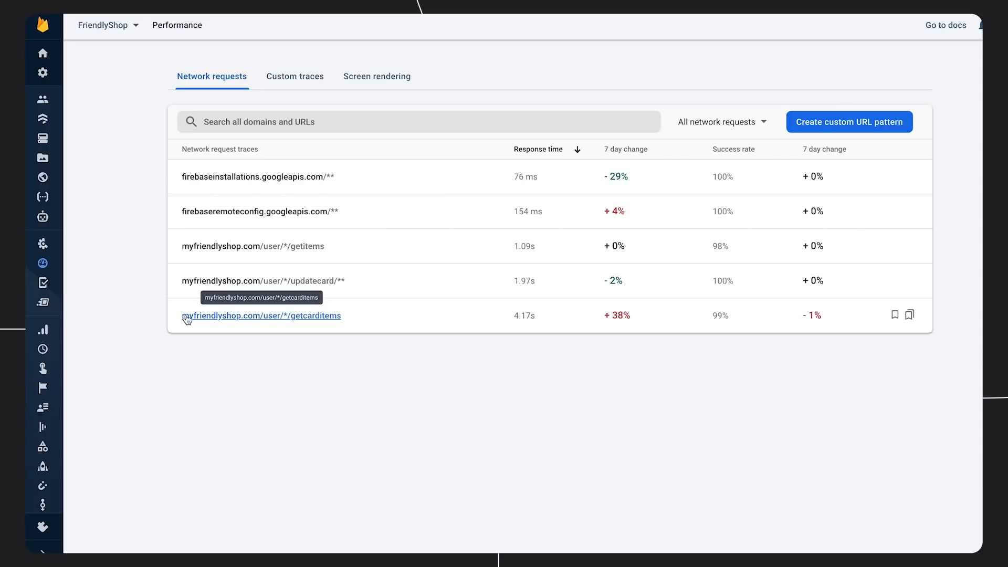
pyautogui.moveTo(222, 328)
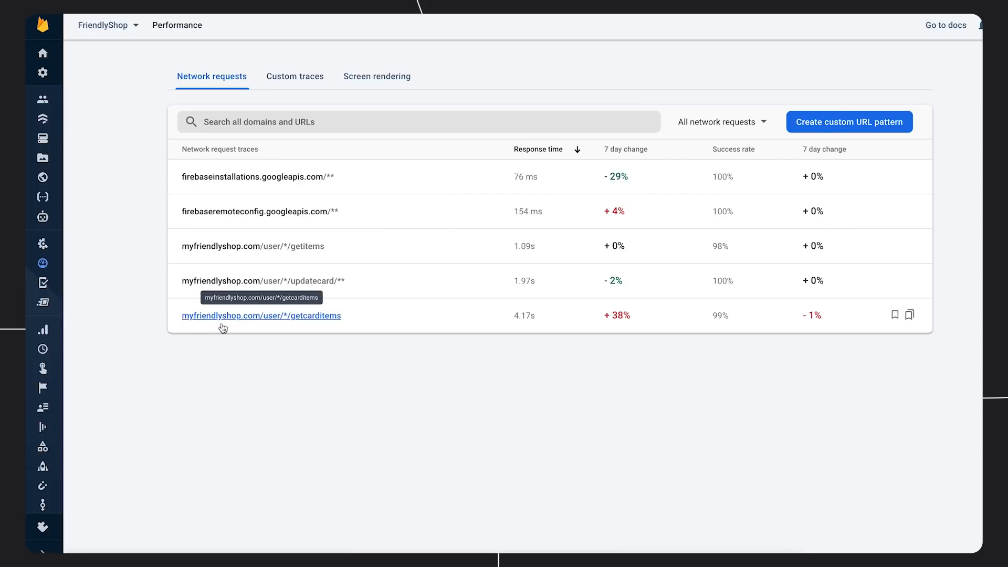
pyautogui.moveTo(616, 324)
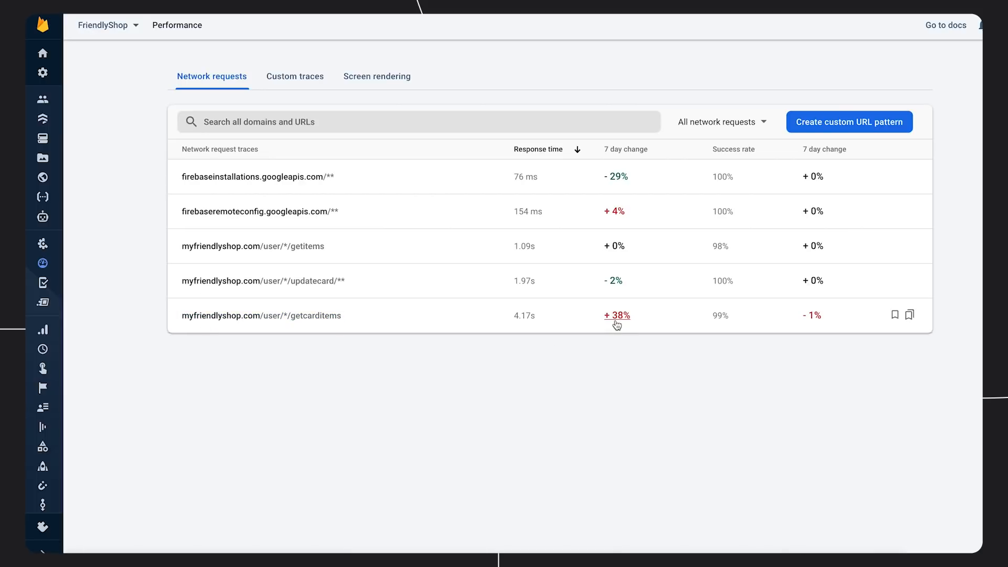
pyautogui.moveTo(620, 344)
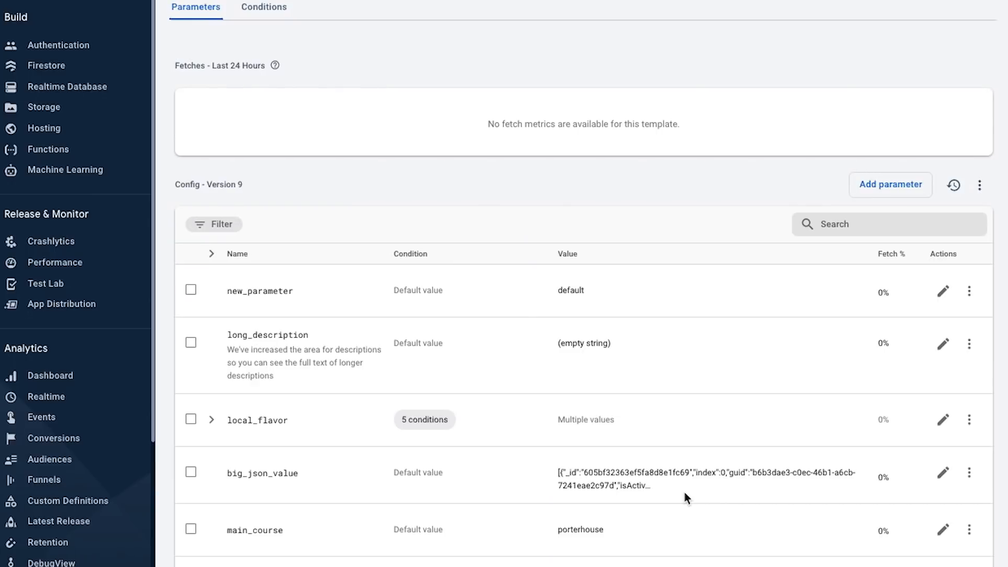
pyautogui.moveTo(322, 384)
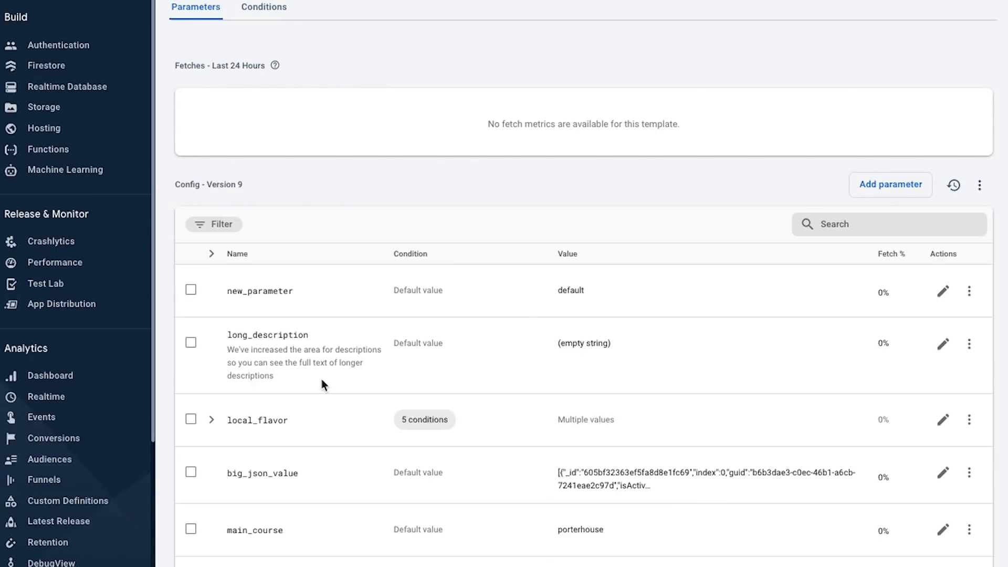
pyautogui.moveTo(588, 487)
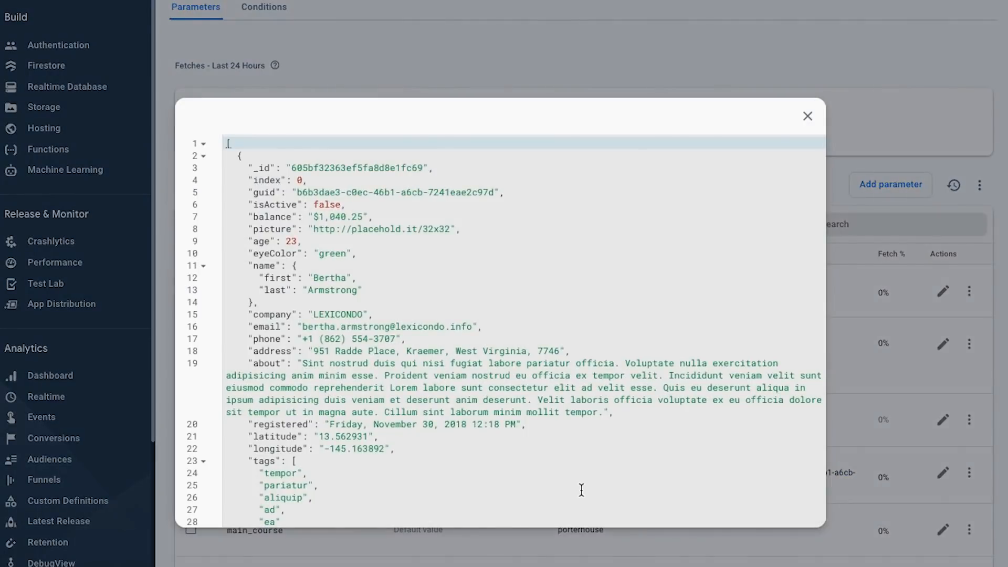
# Finish reading the full big_json_value JSON, close it and expand local_flavor's conditions.
pyautogui.scroll(-3)
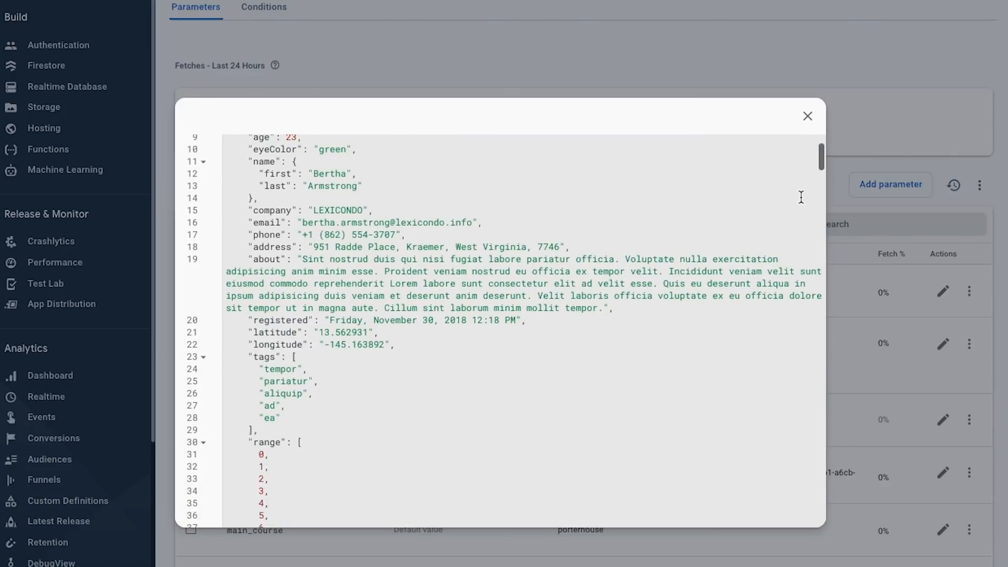
pyautogui.click(808, 117)
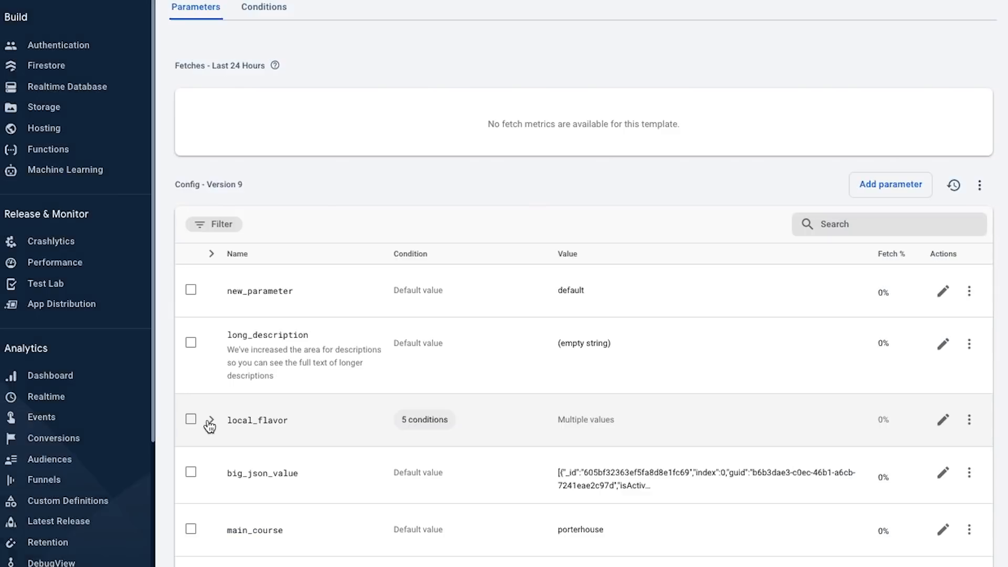
pyautogui.click(209, 420)
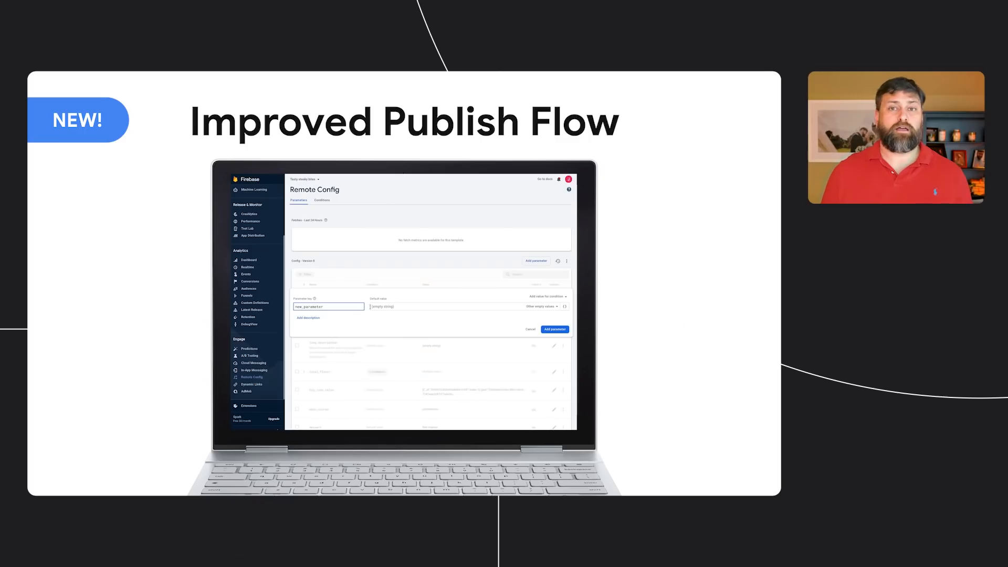
# Add new_parameter with value 'default' to the draft and publish the Remote Config changes.
pyautogui.write('default')
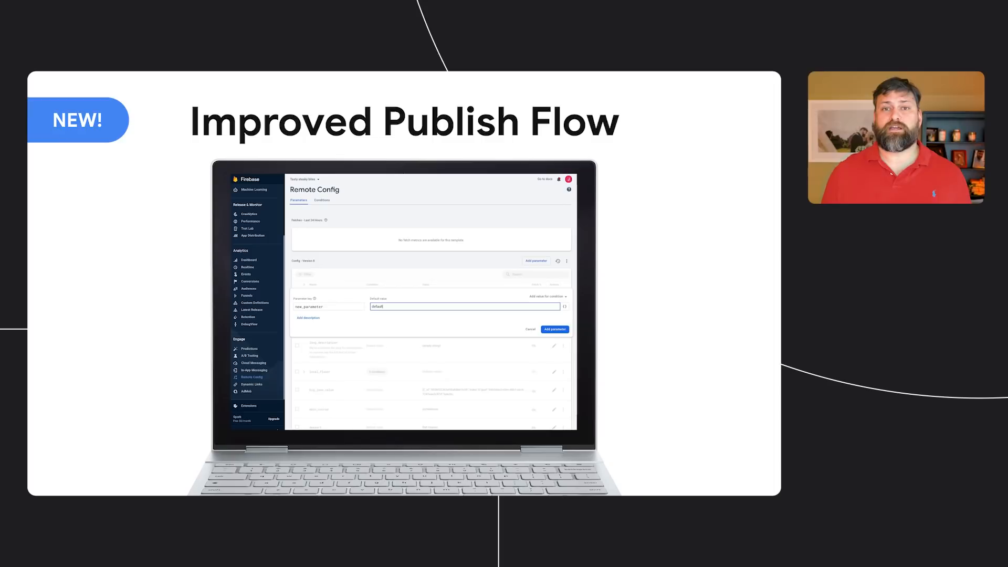
pyautogui.click(553, 328)
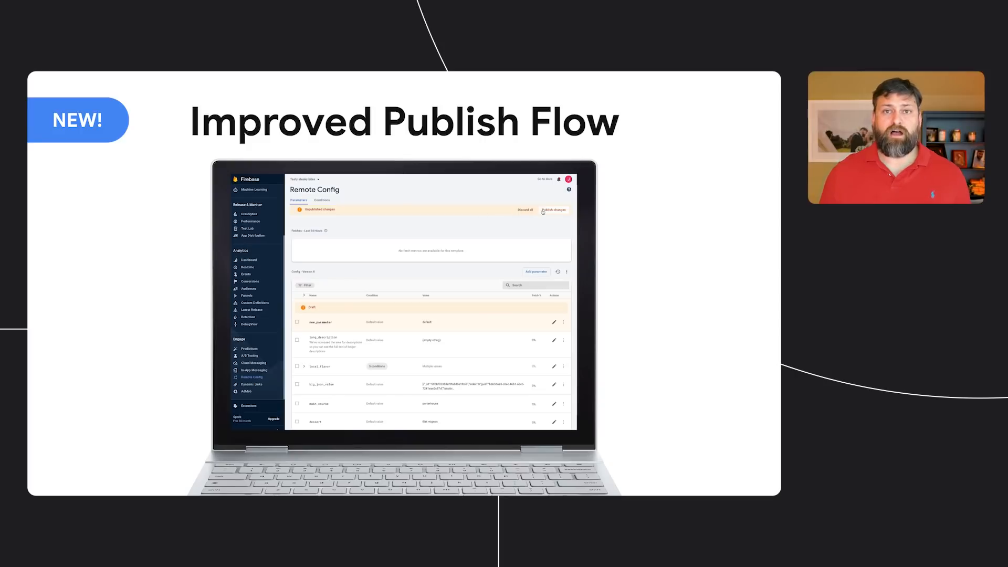
pyautogui.click(553, 210)
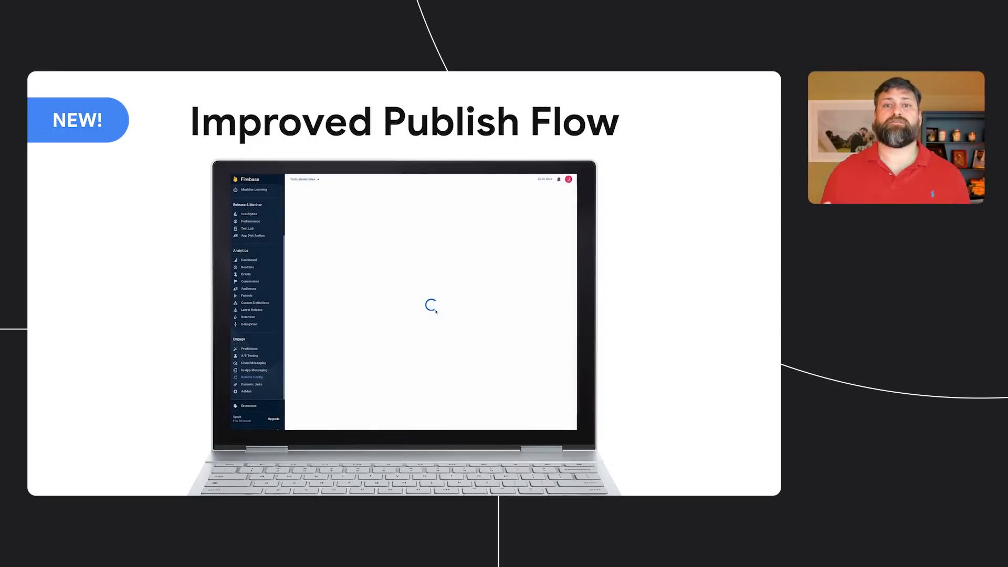